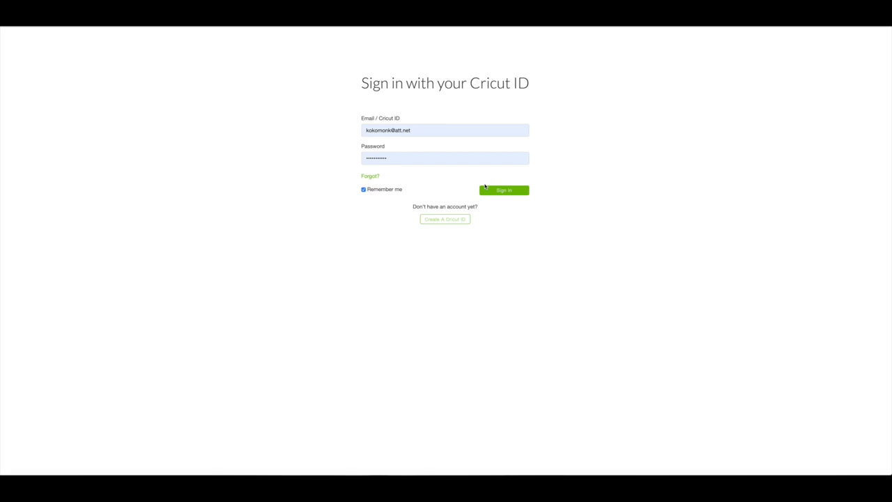
Step: Sign in, open Love Heart Top Box on the canvas, and send its five-mat layout to cutting
click(503, 190)
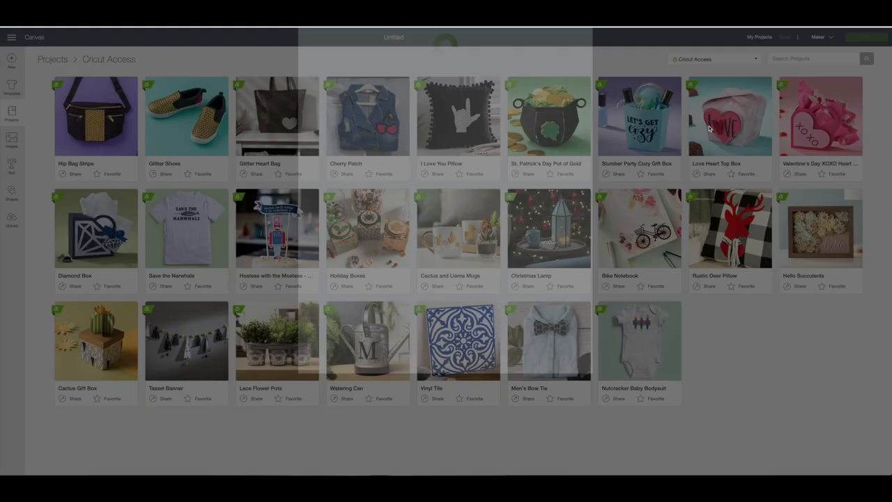
click(730, 117)
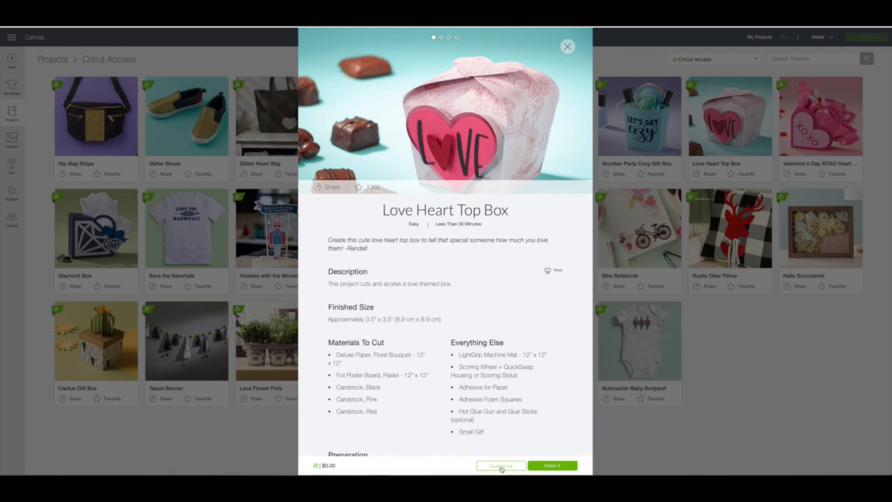
click(501, 465)
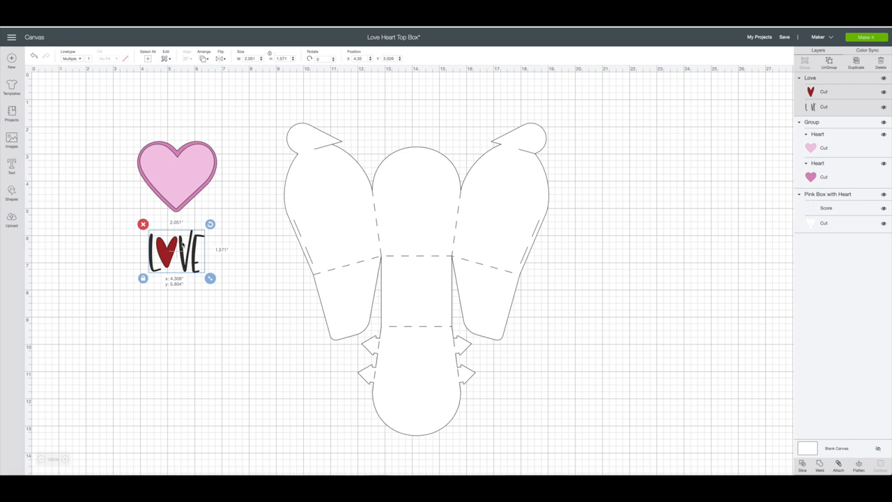
click(866, 37)
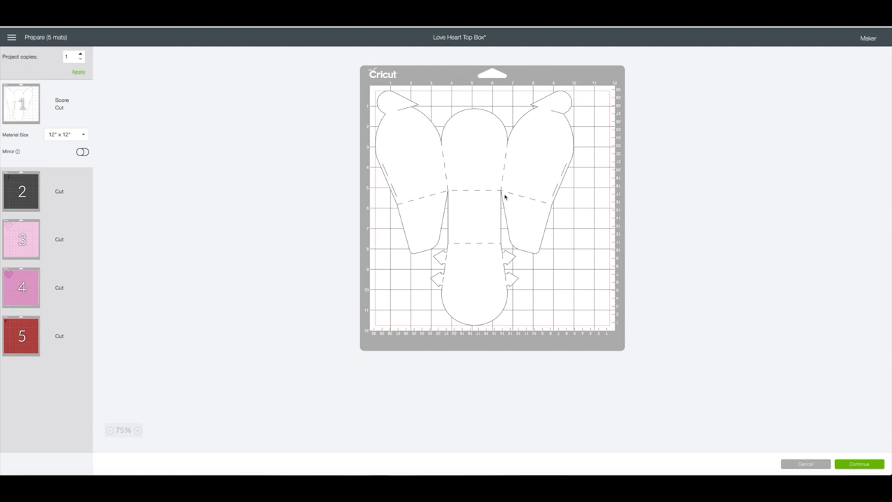
click(859, 464)
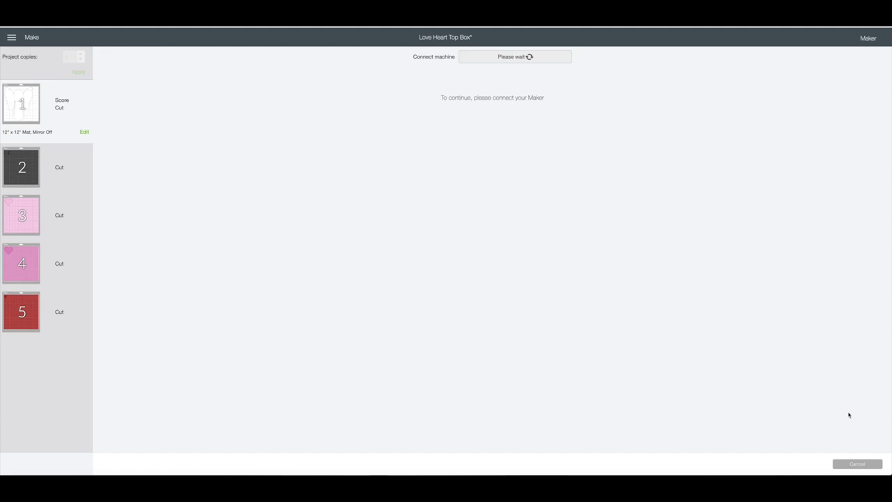